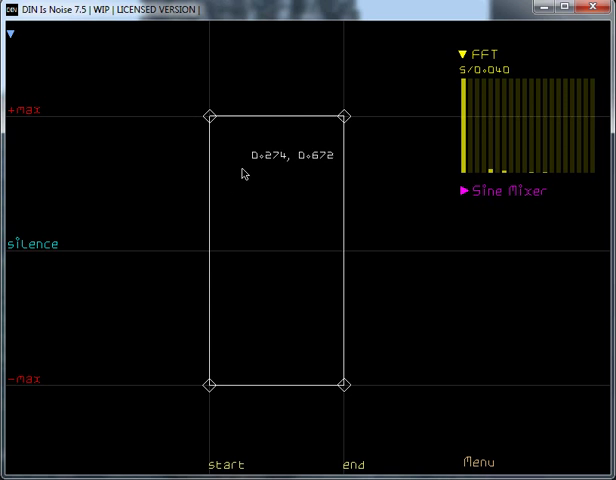
{"action": "mouse_move", "coordinate": [240, 205]}
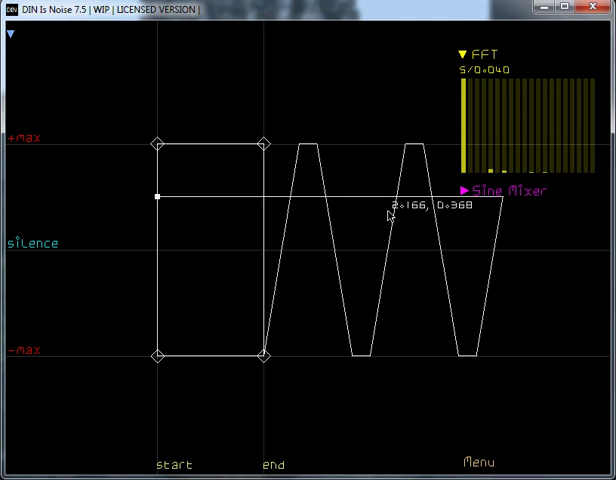
Move the waveform preview beside the square shape, then apply the fractal seed once.
{"action": "left_click_drag", "start_coordinate": [154, 196], "coordinate": [259, 205]}
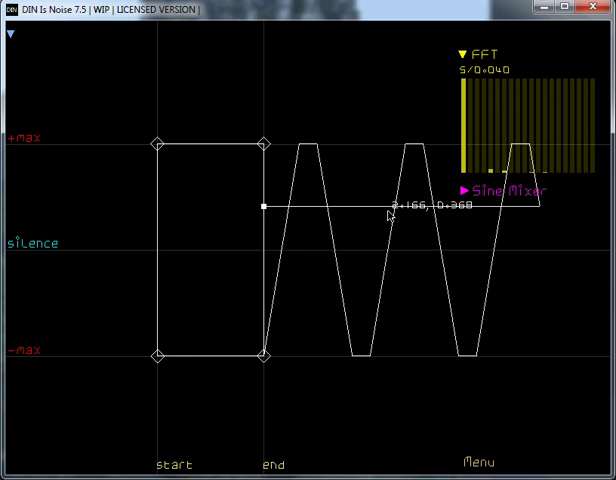
{"action": "left_click_drag", "start_coordinate": [260, 205], "coordinate": [196, 354]}
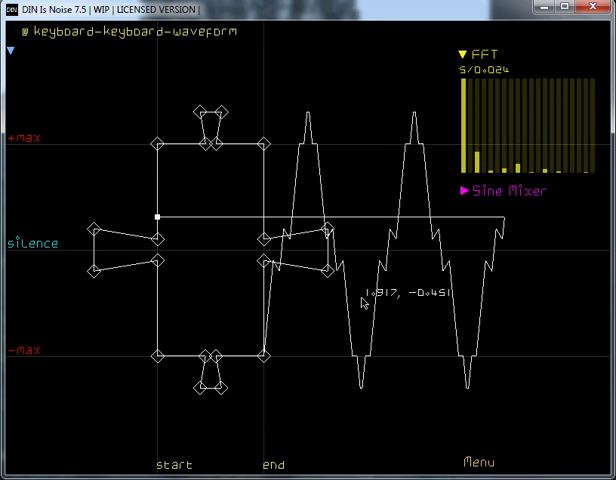
Open the waveform editor's Menu from the bottom-right corner.
{"action": "left_click", "coordinate": [480, 461]}
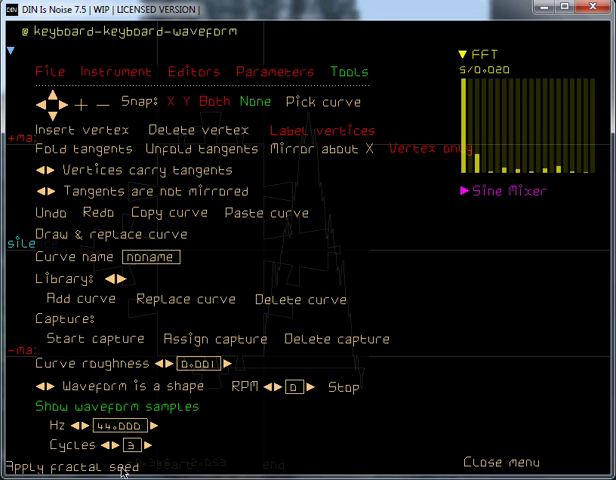
Apply the fractal seed again to make the square a detailed fractal.
{"action": "left_click", "coordinate": [497, 462]}
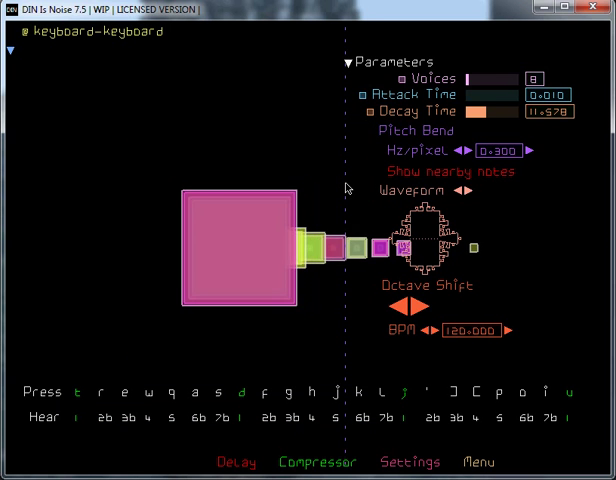
Return to the waveform editor to change the shape's rotation speed.
{"action": "left_click", "coordinate": [471, 190]}
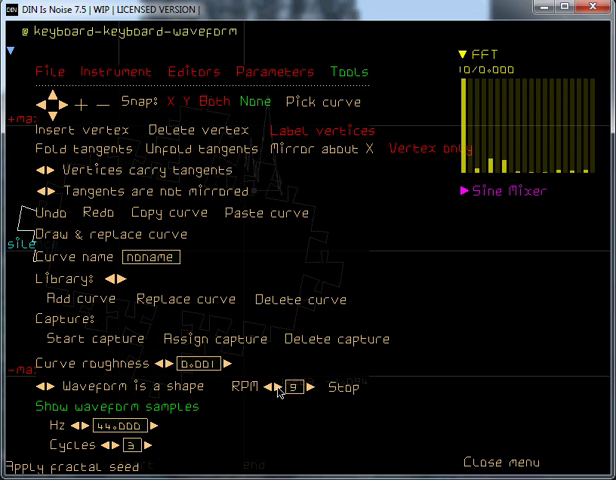
Raise the fractal shape's rotation speed to 33 RPM and play it on the keyboard.
{"action": "left_click", "coordinate": [322, 388]}
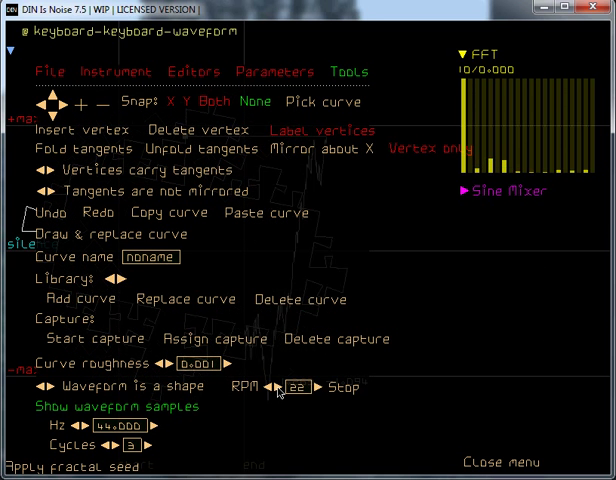
{"action": "left_click", "coordinate": [507, 462]}
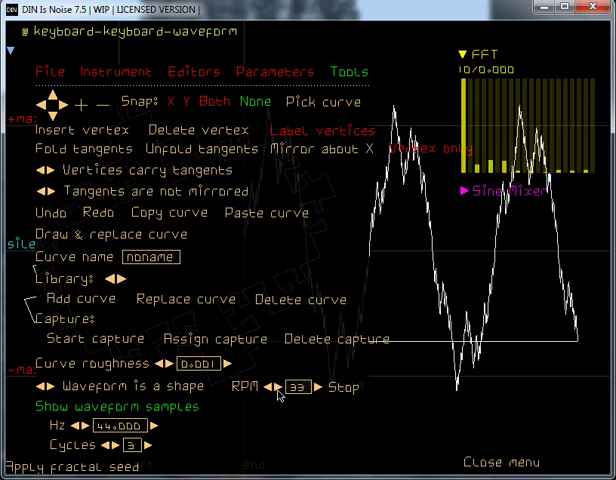
{"action": "left_click", "coordinate": [507, 462]}
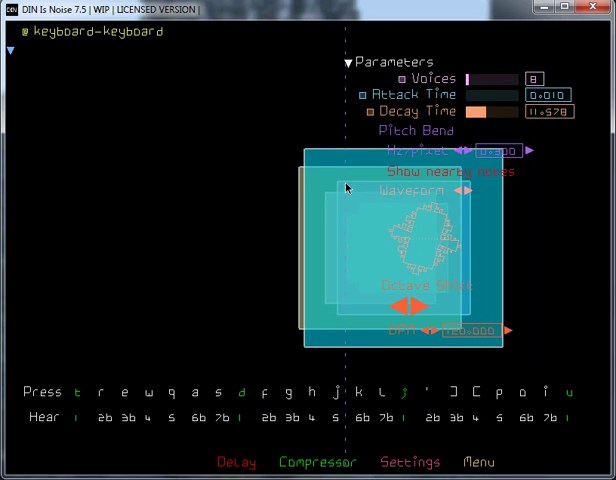
Go back to the waveform editor with the shape spinning at 33 RPM.
{"action": "left_click", "coordinate": [408, 190]}
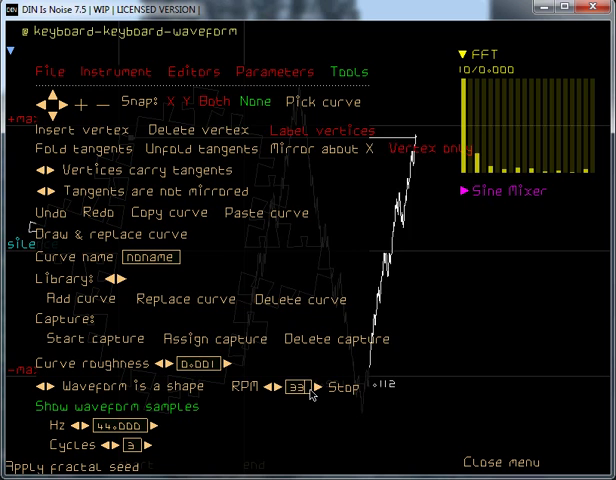
Undo back to the plain square shape and return to the shape editor.
{"action": "left_click", "coordinate": [505, 461]}
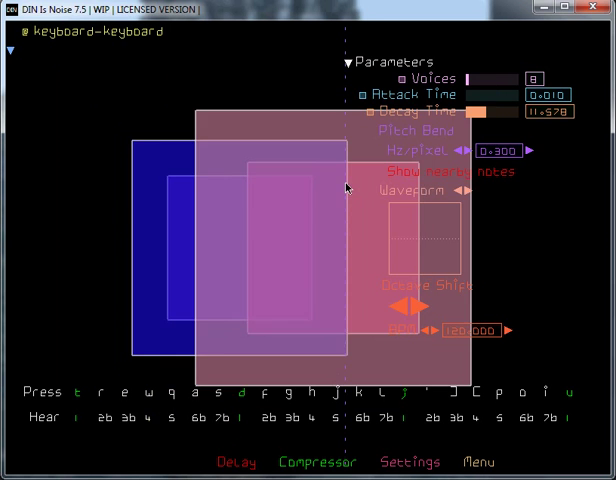
{"action": "left_click", "coordinate": [401, 188]}
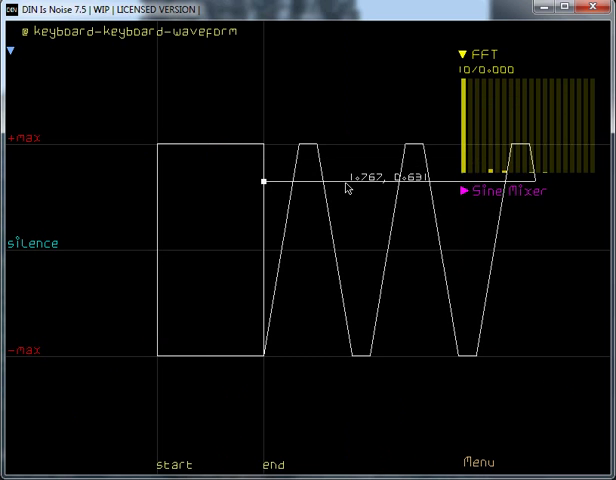